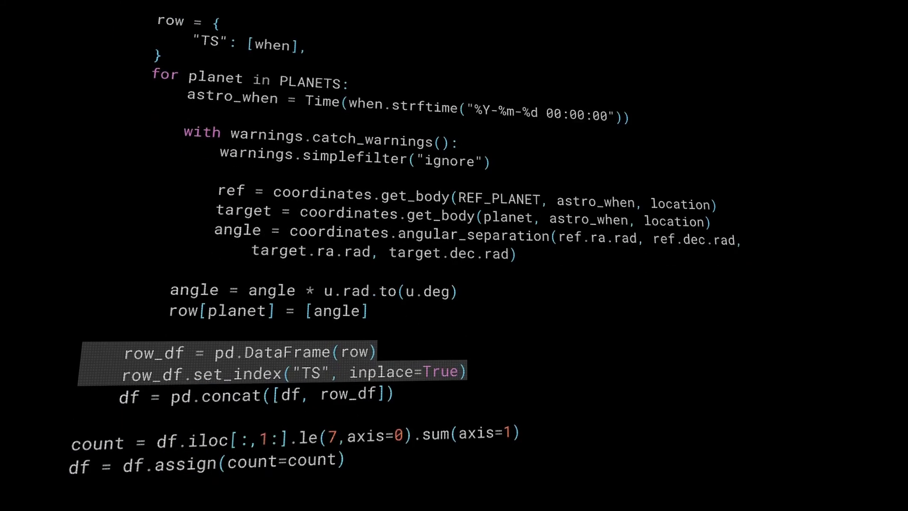
- Advance the slides to the conf.py slide with Toronto settings and viewing times
scroll("down", 3)
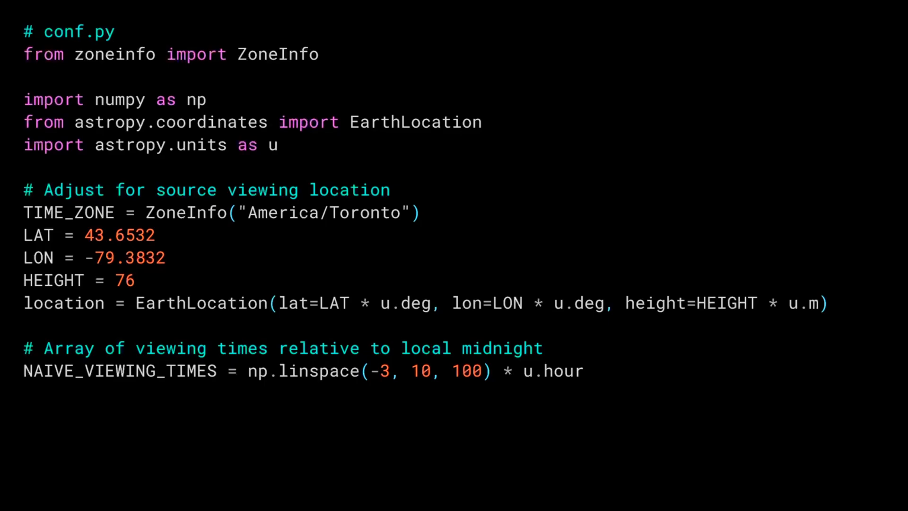
- Highlight the astropy EarthLocation import line on the conf.py slide
triple_click(231, 122)
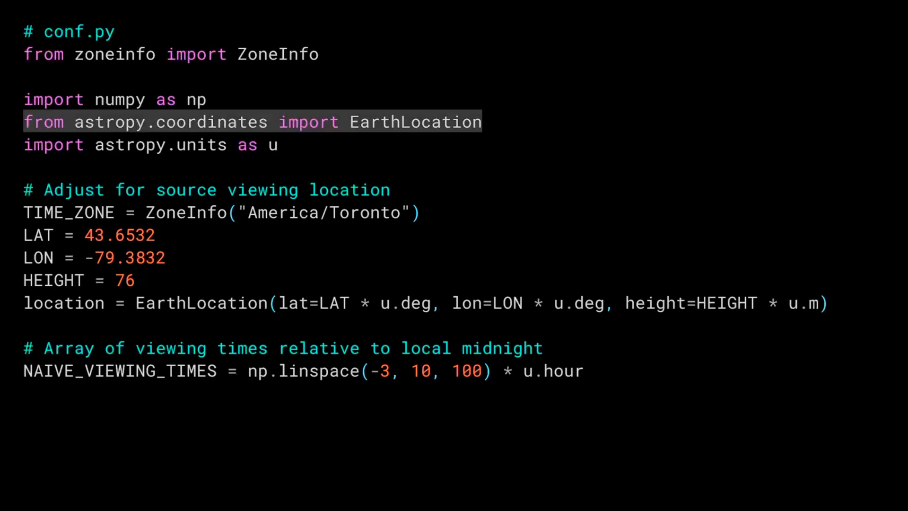